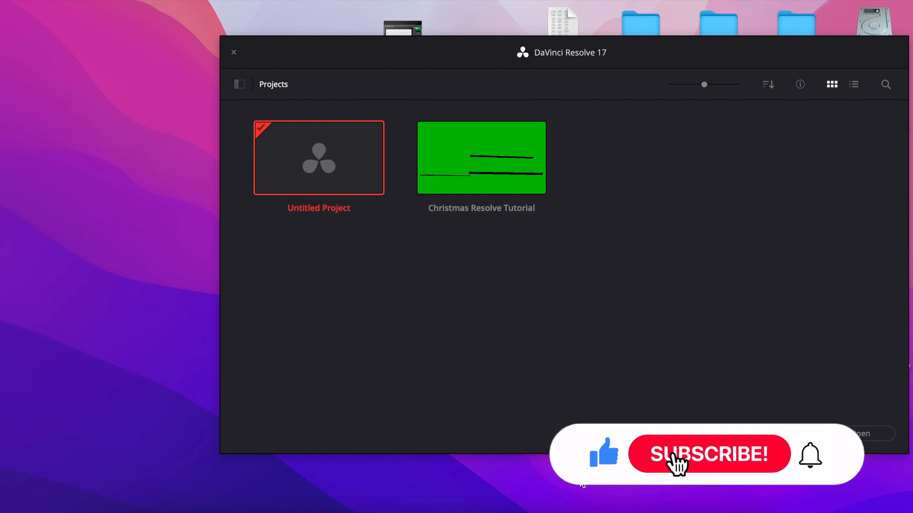
Create and open a new project named 'Christmas Vacation Tutorial'
{"action": "left_click", "coordinate": [709, 455]}
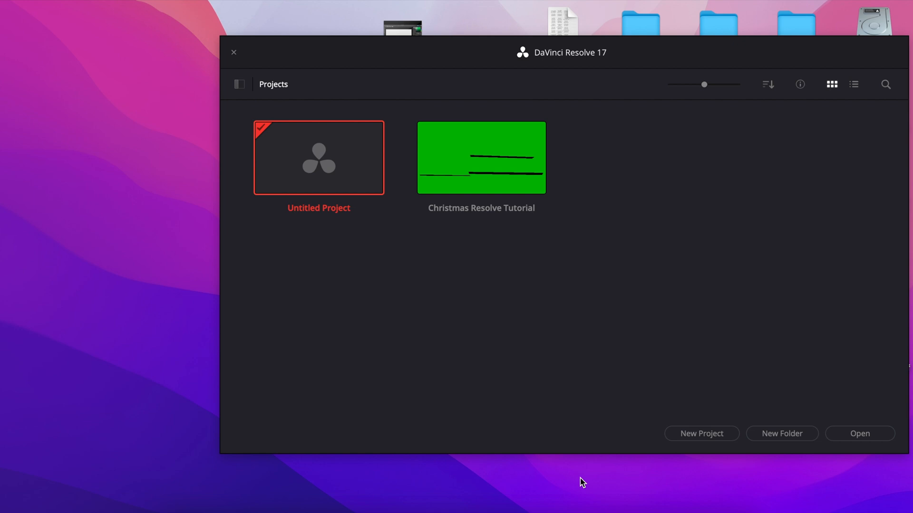
{"action": "mouse_move", "coordinate": [554, 404]}
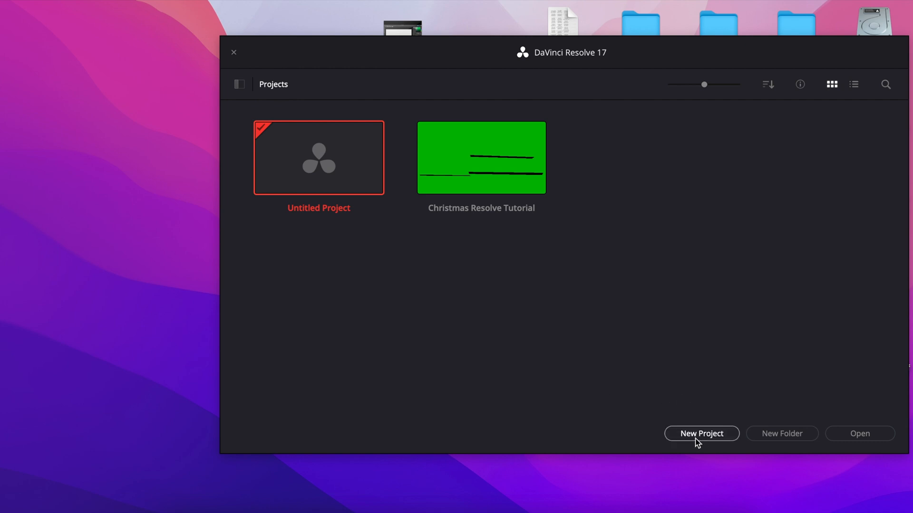
{"action": "mouse_move", "coordinate": [701, 434]}
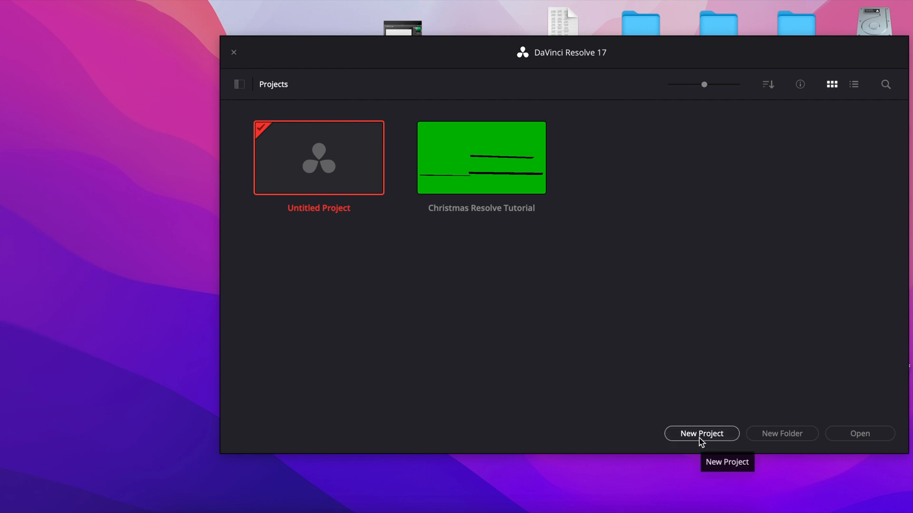
{"action": "left_click", "coordinate": [701, 433]}
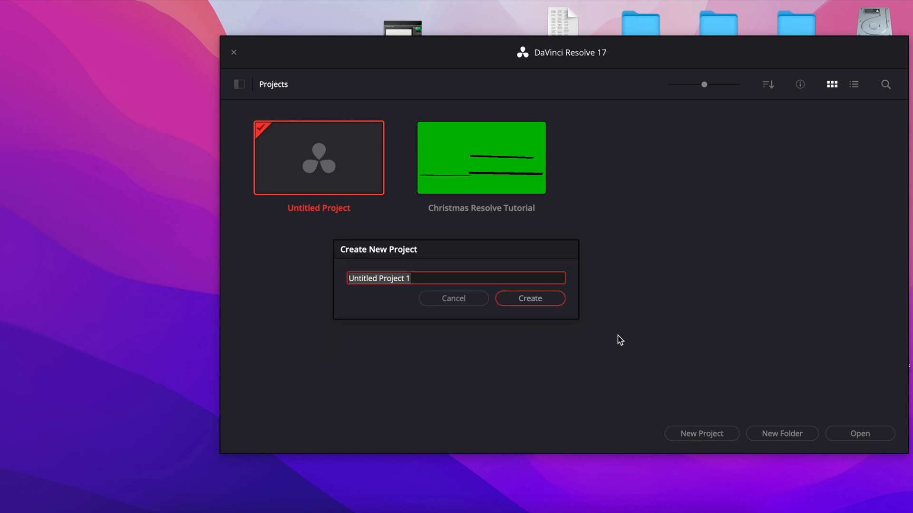
{"action": "type", "text": "Christmas Vacation T"}
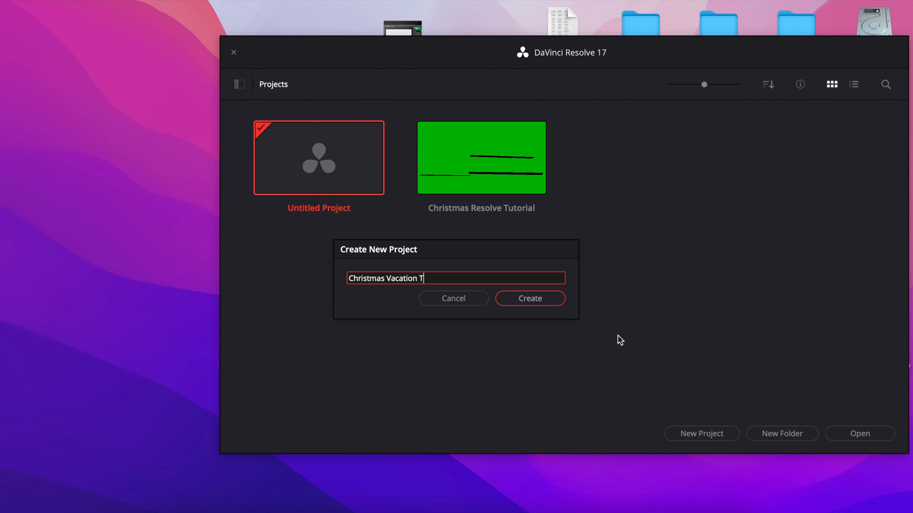
{"action": "type", "text": "utorial"}
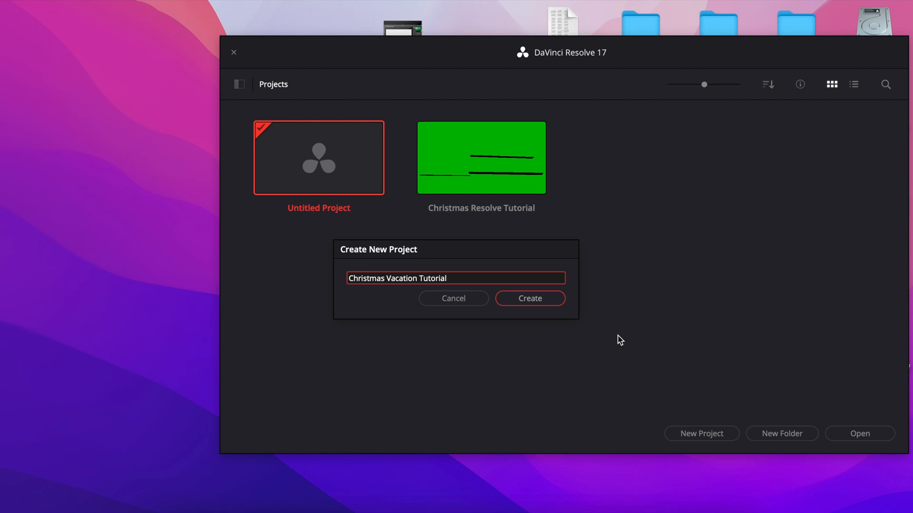
{"action": "left_click", "coordinate": [528, 298]}
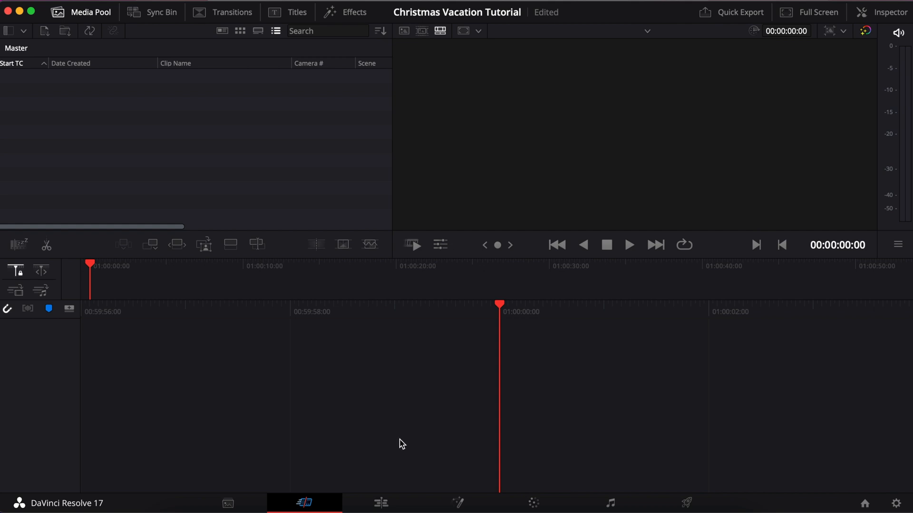
{"action": "mouse_move", "coordinate": [366, 481]}
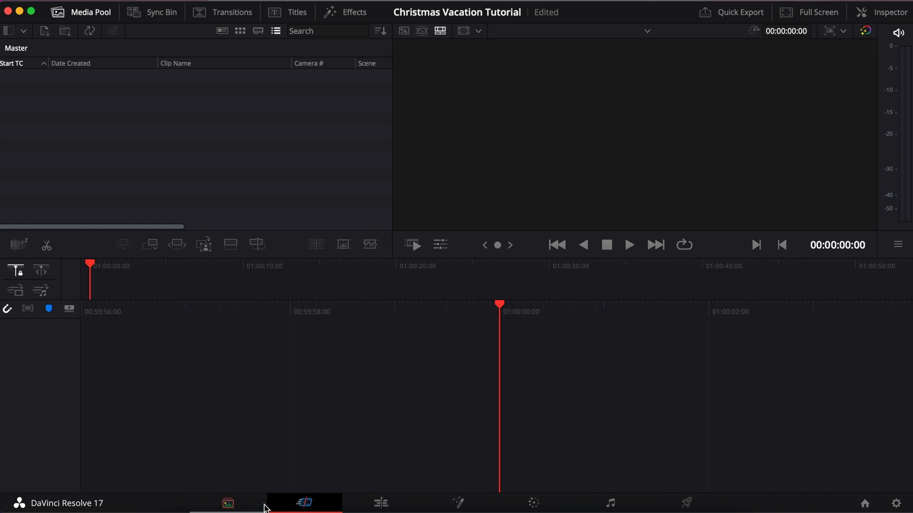
{"action": "mouse_move", "coordinate": [343, 435]}
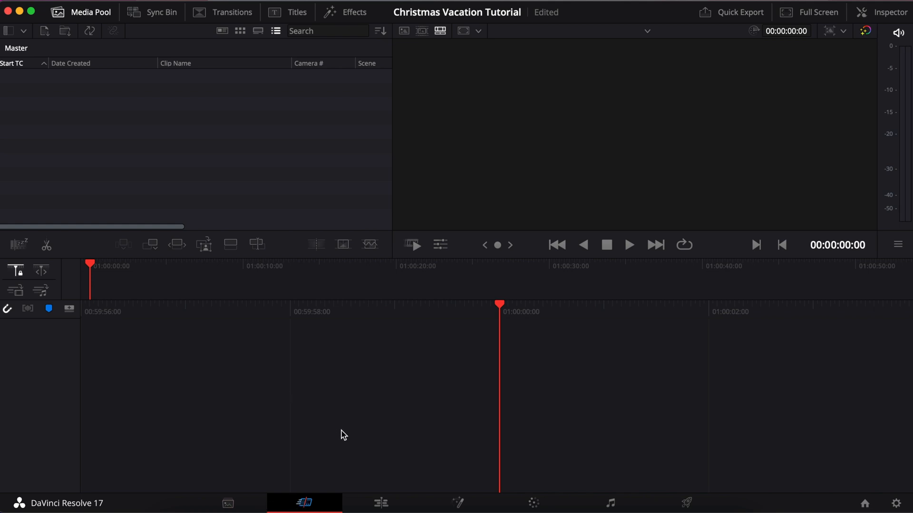
{"action": "mouse_move", "coordinate": [380, 504]}
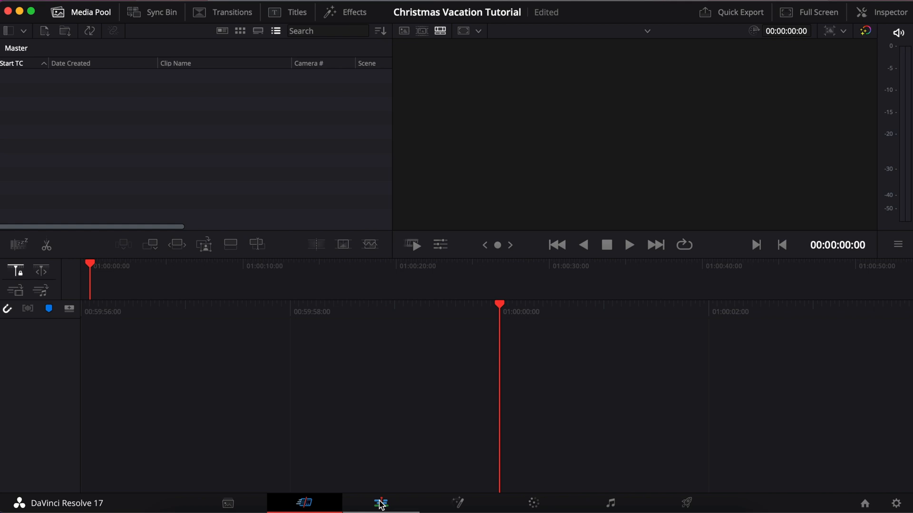
Switch the project to the Edit page workspace
{"action": "left_click", "coordinate": [381, 503]}
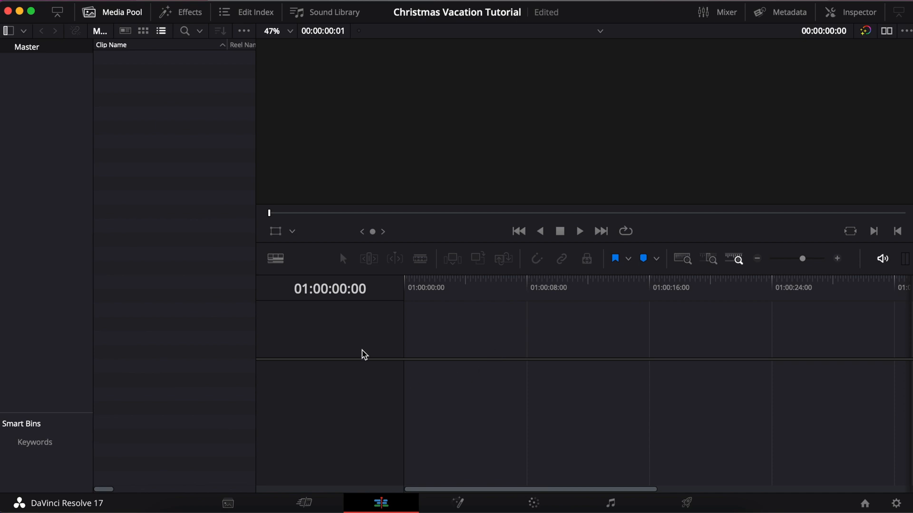
{"action": "mouse_move", "coordinate": [227, 222]}
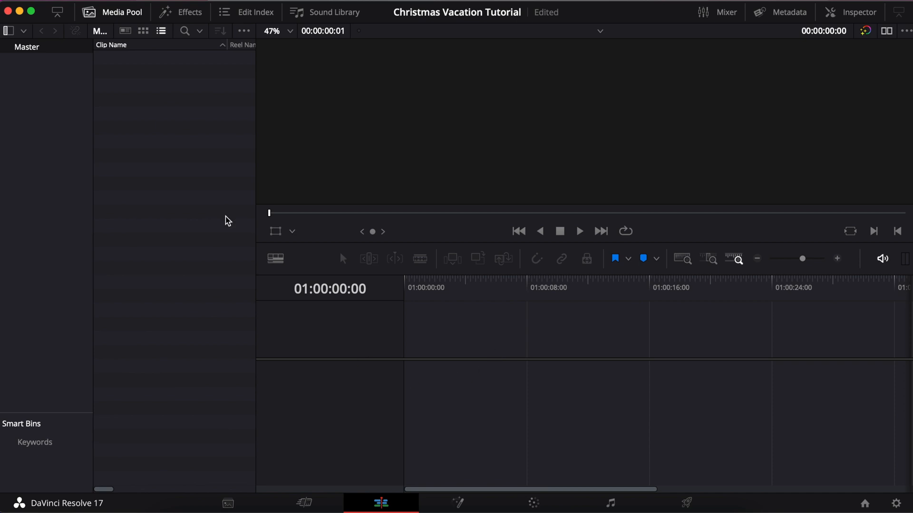
{"action": "mouse_move", "coordinate": [162, 137]}
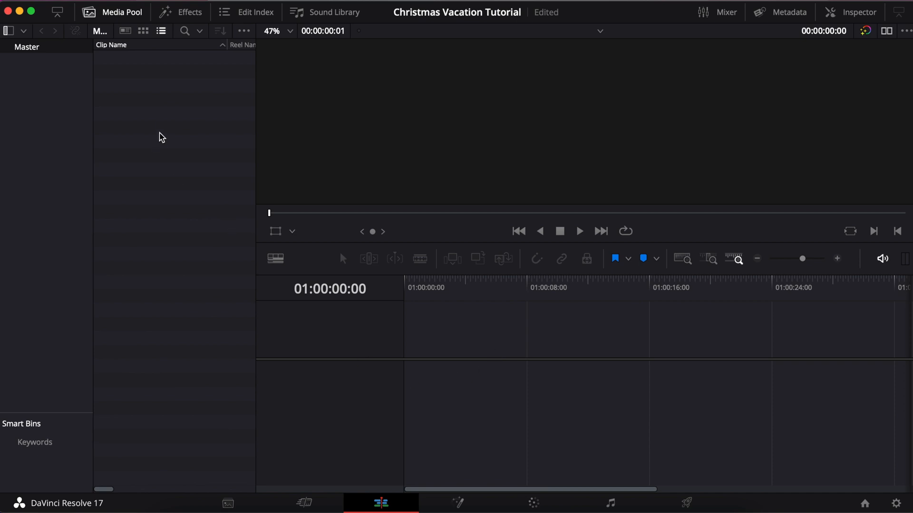
Import the Christmas Vacation Lights Scene mp4 from Downloads without changing the project frame rate
{"action": "right_click", "coordinate": [162, 137]}
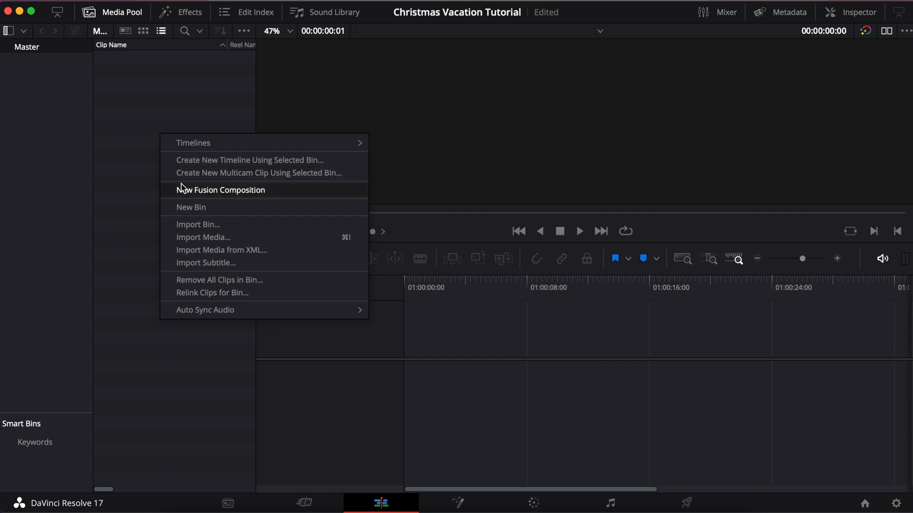
{"action": "mouse_move", "coordinate": [198, 237]}
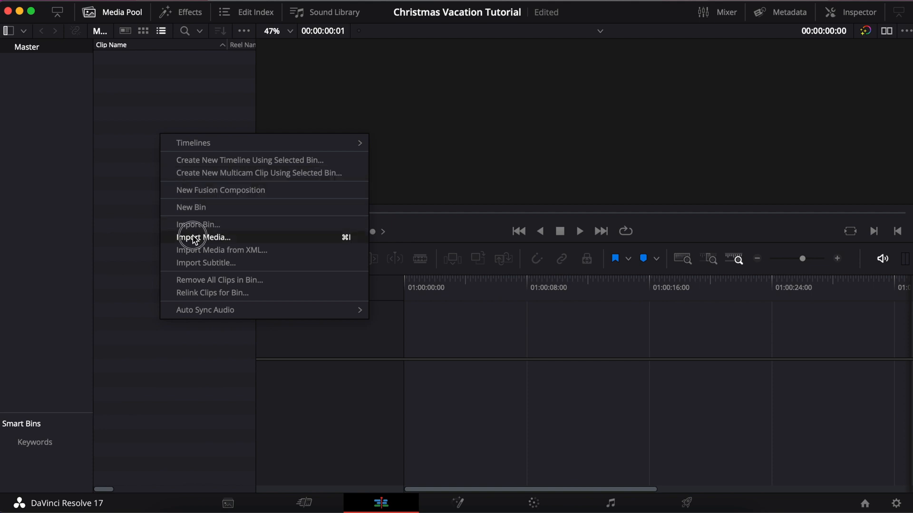
{"action": "left_click", "coordinate": [204, 236]}
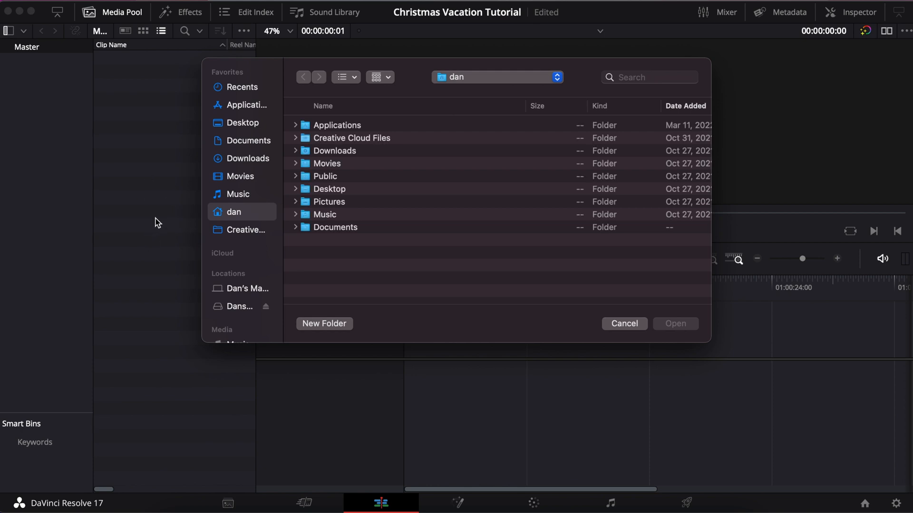
{"action": "mouse_move", "coordinate": [346, 155]}
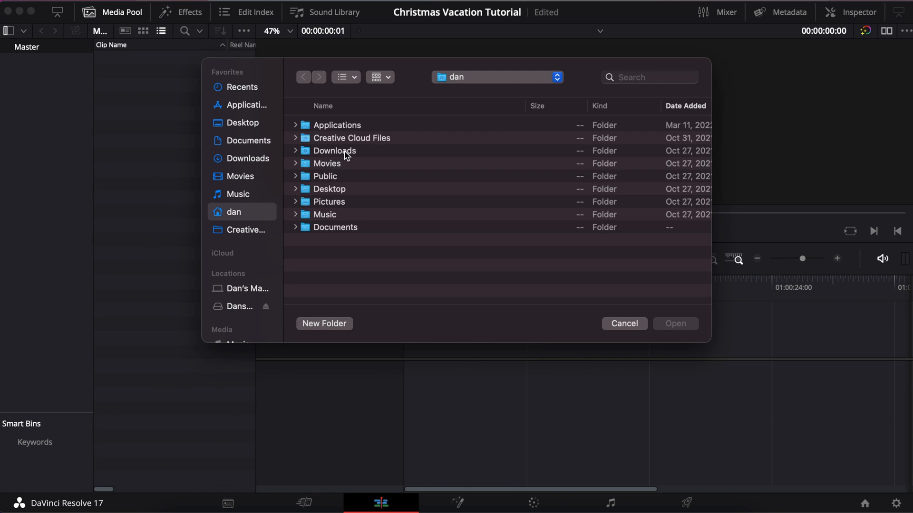
{"action": "left_click", "coordinate": [334, 150]}
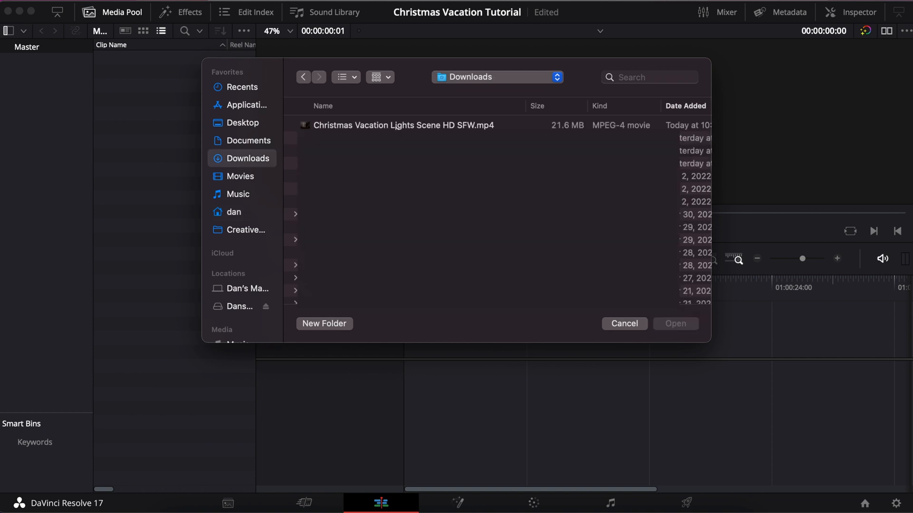
{"action": "left_click", "coordinate": [675, 323]}
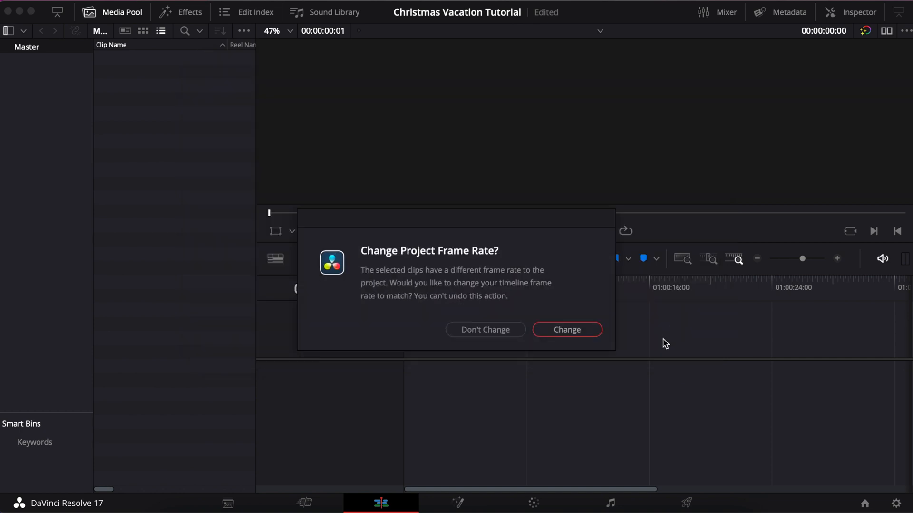
{"action": "mouse_move", "coordinate": [478, 318]}
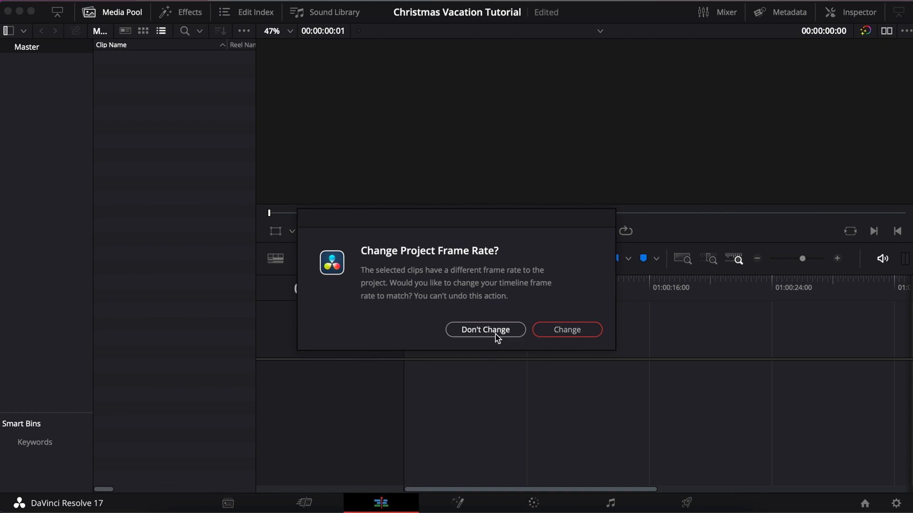
{"action": "left_click", "coordinate": [485, 330]}
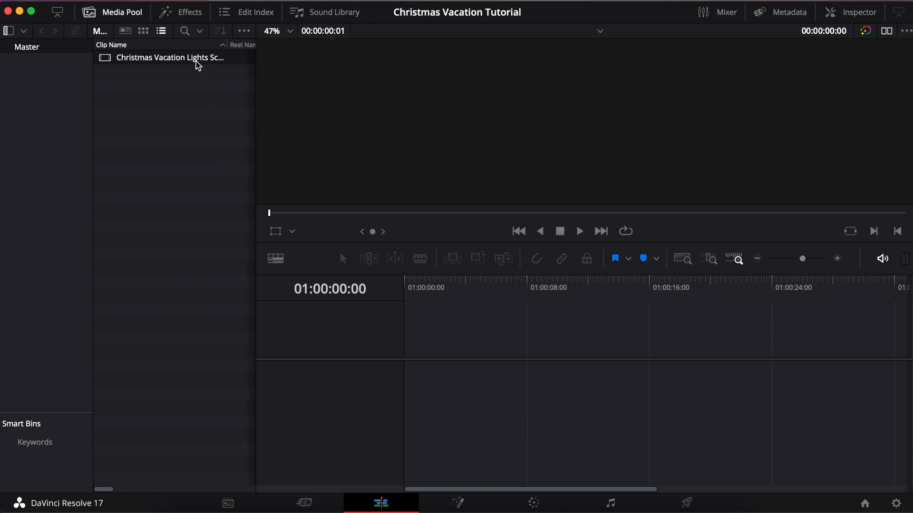
Load the lights scene clip in the Source Viewer and scrub through it toward the end
{"action": "double_click", "coordinate": [169, 58]}
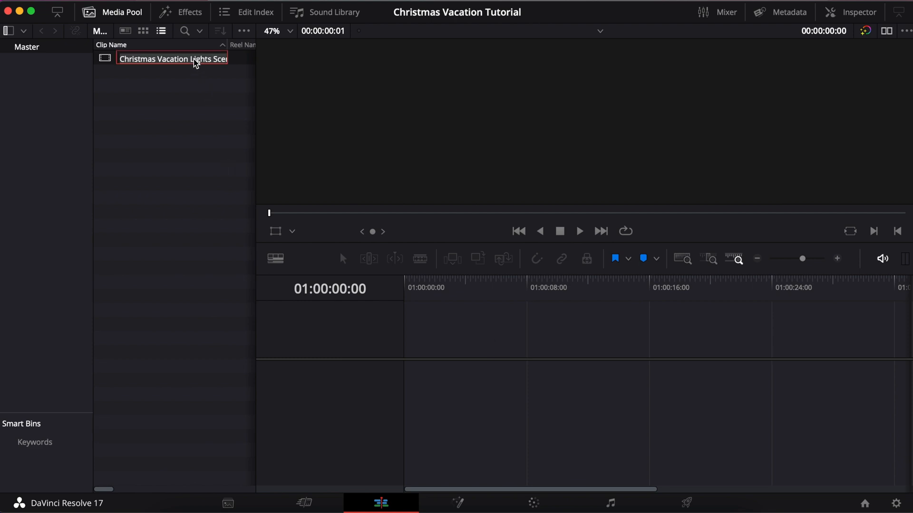
{"action": "left_click", "coordinate": [218, 67]}
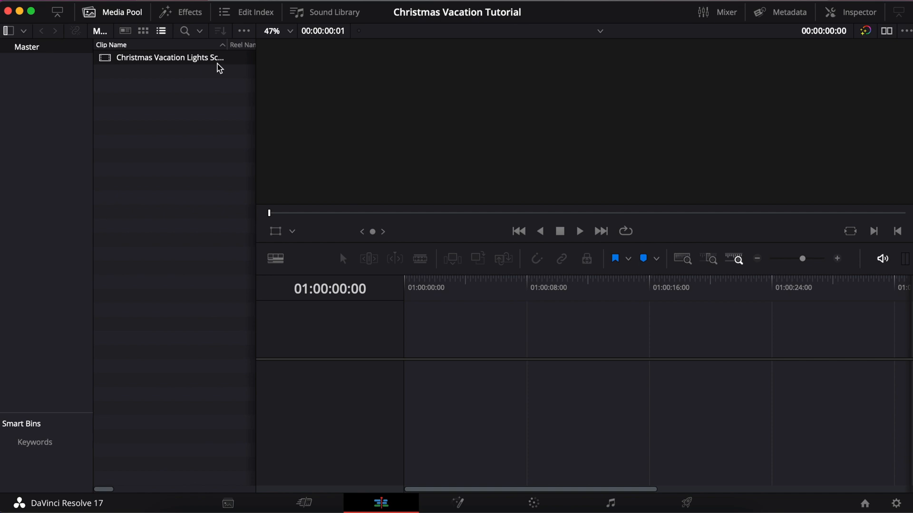
{"action": "double_click", "coordinate": [170, 57]}
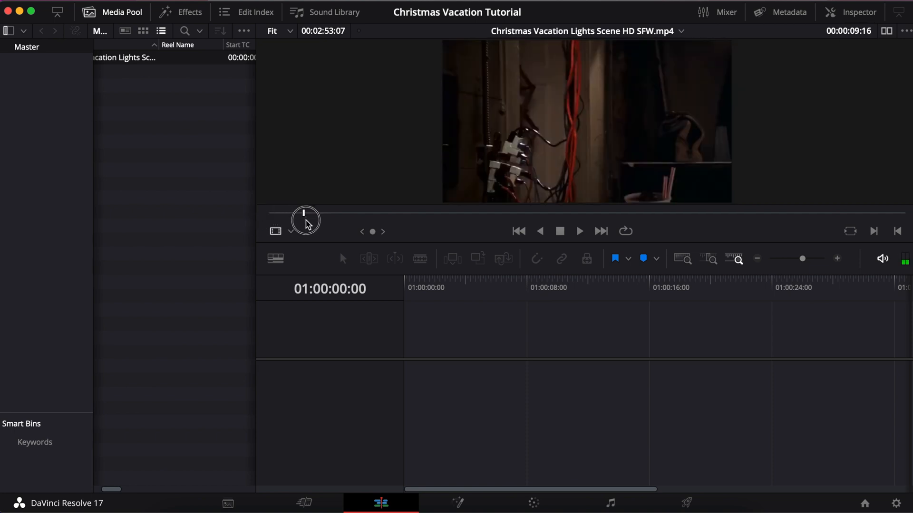
{"action": "left_click_drag", "start_coordinate": [304, 213], "coordinate": [349, 213]}
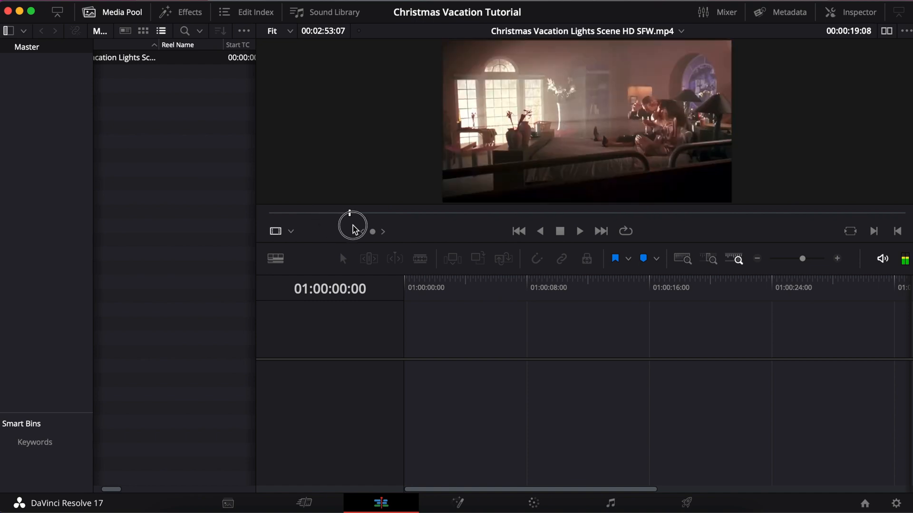
{"action": "left_click_drag", "start_coordinate": [349, 227], "coordinate": [445, 233]}
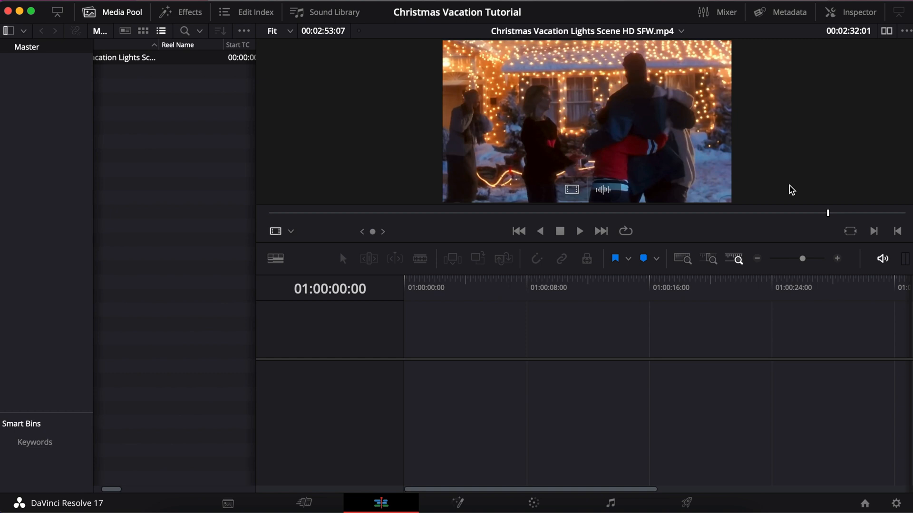
{"action": "mouse_move", "coordinate": [852, 38]}
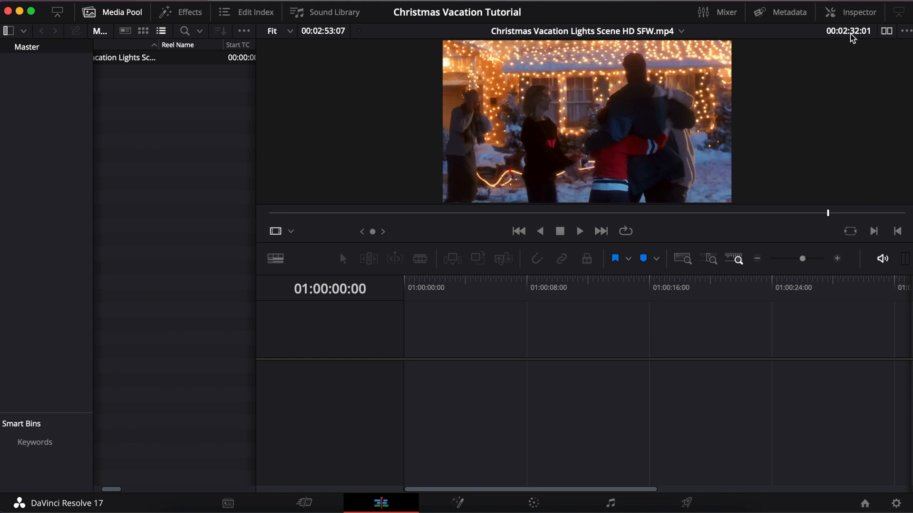
{"action": "mouse_move", "coordinate": [799, 196]}
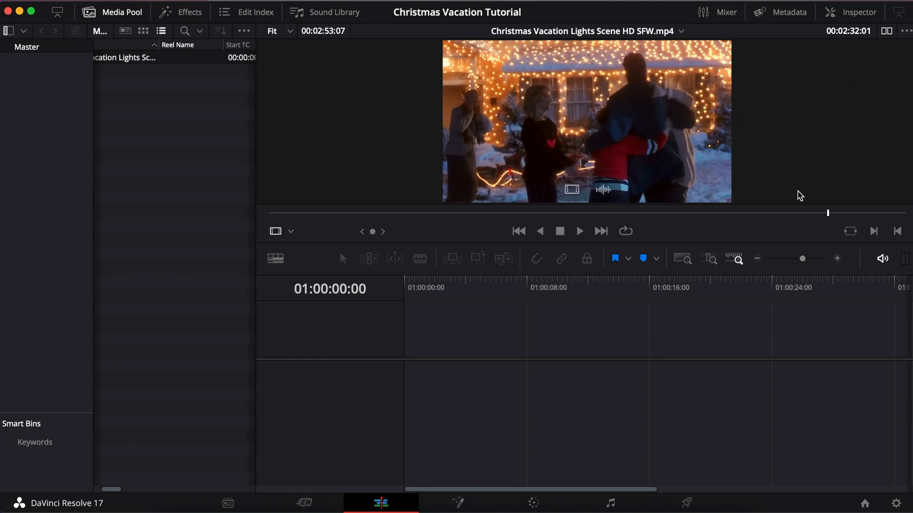
{"action": "mouse_move", "coordinate": [811, 205]}
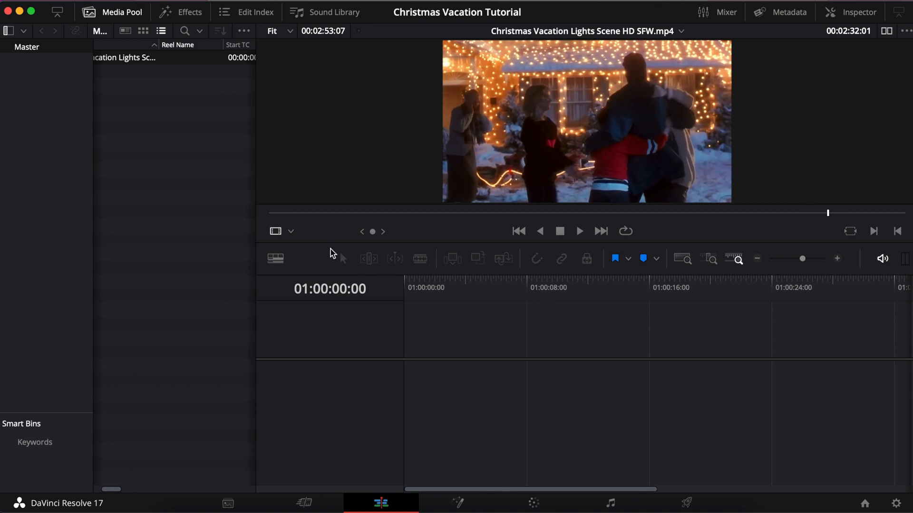
{"action": "mouse_move", "coordinate": [184, 65]}
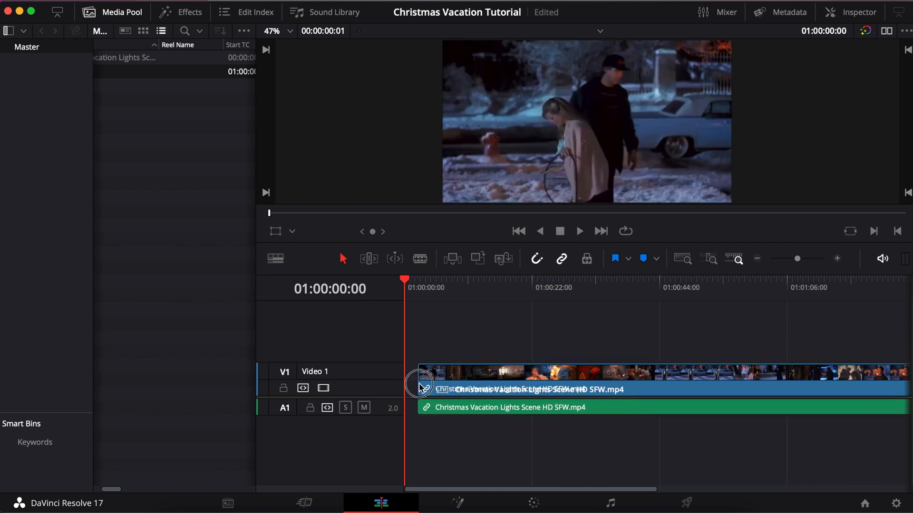
Drag the lights clip onto a new Timeline 1 starting at the beginning with V1 and A1 tracks
{"action": "left_click_drag", "start_coordinate": [419, 387], "coordinate": [481, 381]}
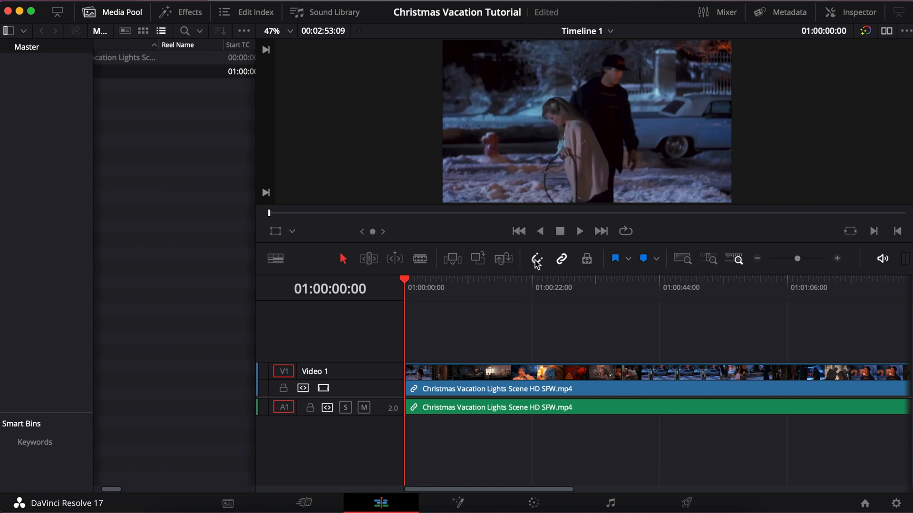
{"action": "mouse_move", "coordinate": [526, 274]}
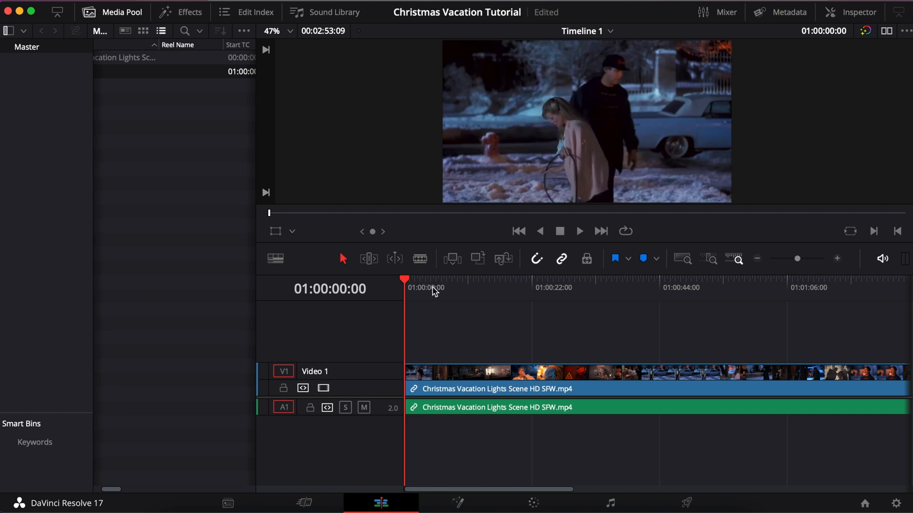
{"action": "mouse_move", "coordinate": [410, 291]}
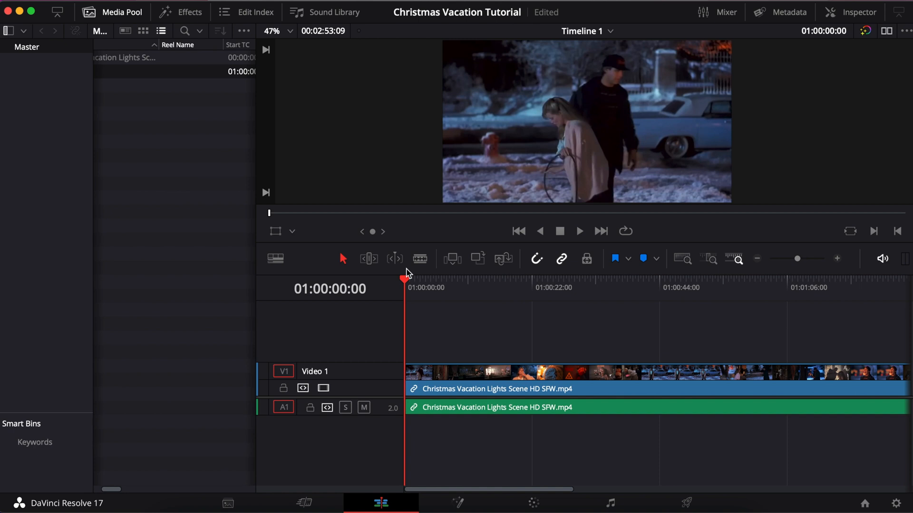
{"action": "mouse_move", "coordinate": [420, 258]}
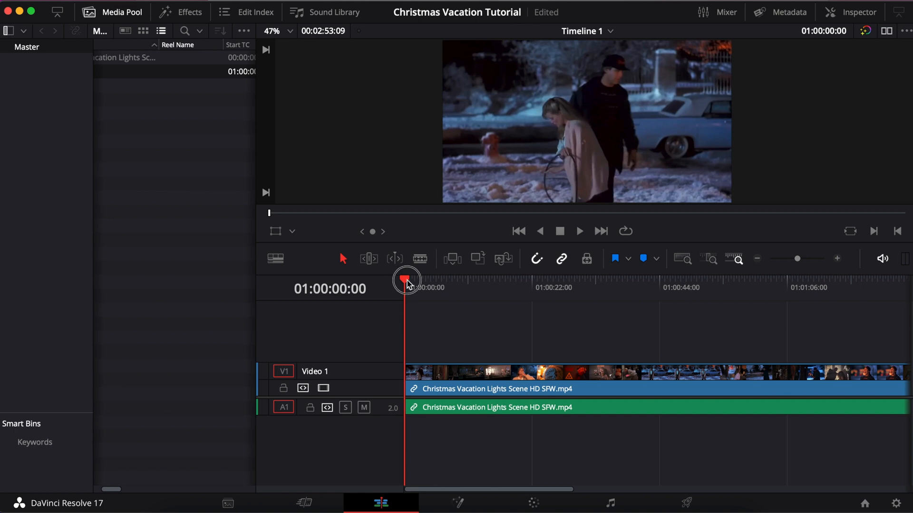
Scrub the timeline through the meter, living room and porch scenes to about 01:00:55:20
{"action": "left_click_drag", "start_coordinate": [406, 279], "coordinate": [441, 288]}
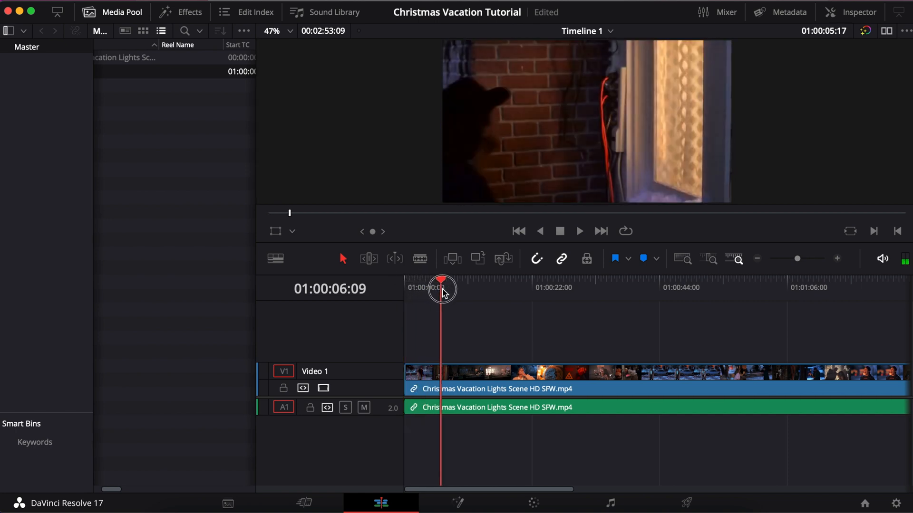
{"action": "left_click_drag", "start_coordinate": [442, 289], "coordinate": [471, 289]}
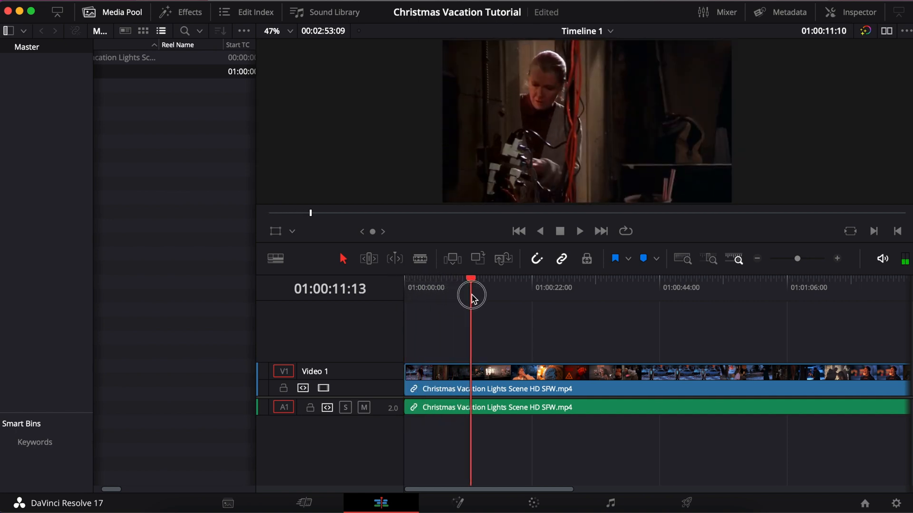
{"action": "left_click_drag", "start_coordinate": [472, 298], "coordinate": [515, 299]}
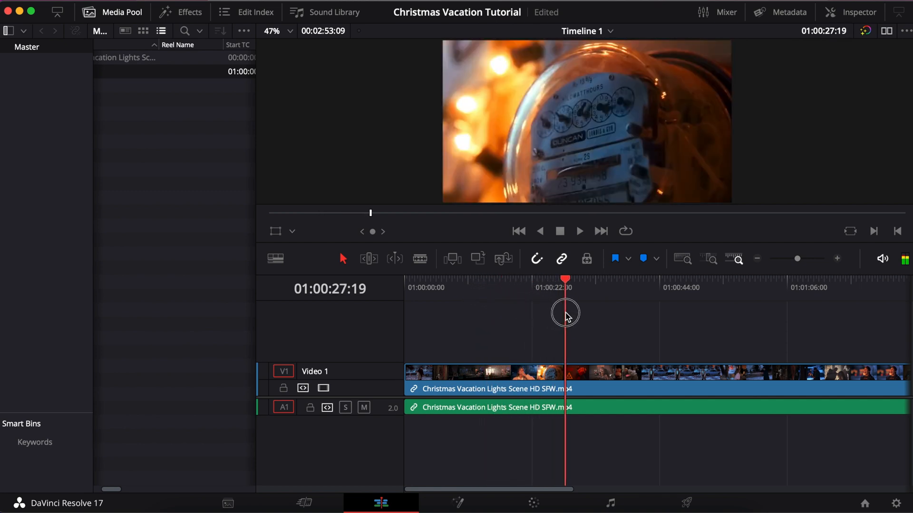
{"action": "left_click_drag", "start_coordinate": [564, 312], "coordinate": [611, 322]}
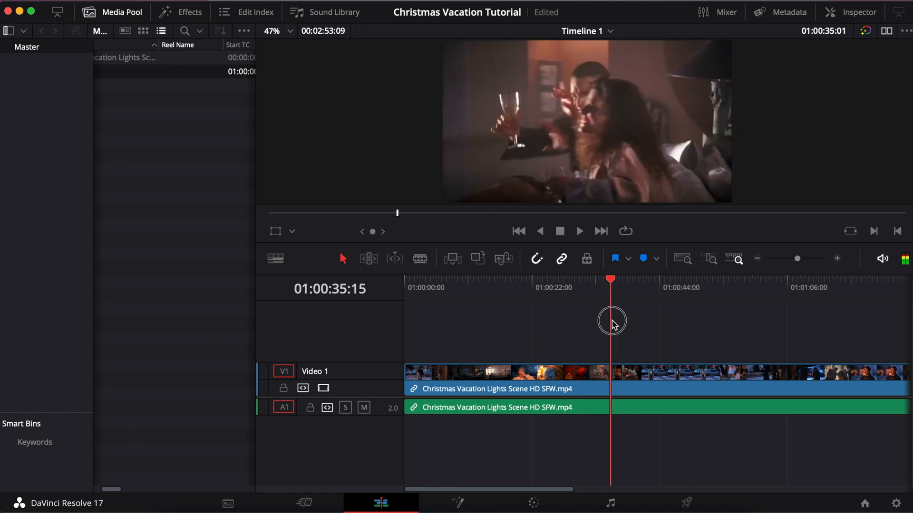
{"action": "left_click_drag", "start_coordinate": [612, 324], "coordinate": [652, 324]}
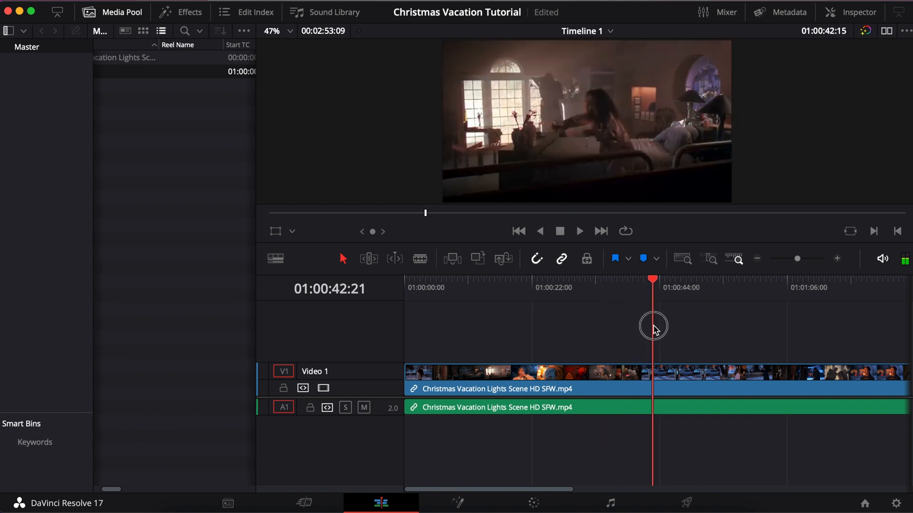
{"action": "left_click_drag", "start_coordinate": [653, 326], "coordinate": [670, 328]}
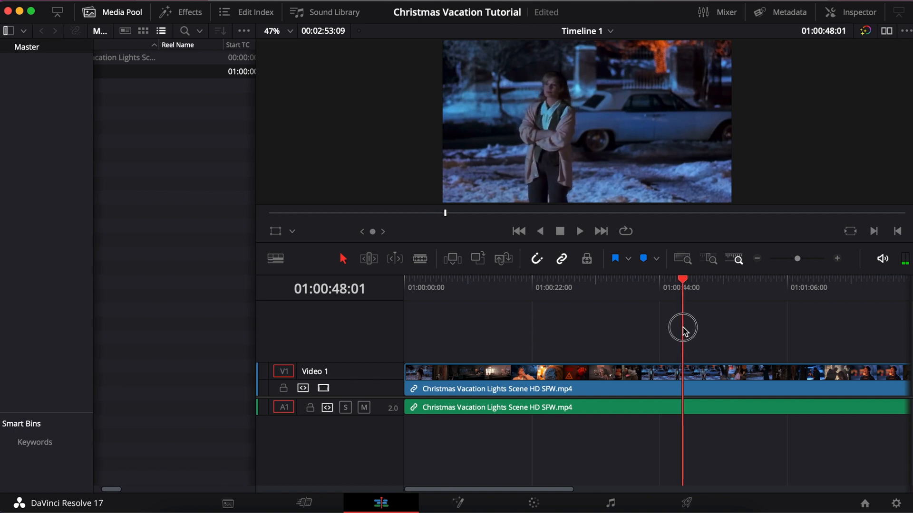
{"action": "left_click_drag", "start_coordinate": [682, 327], "coordinate": [712, 334]}
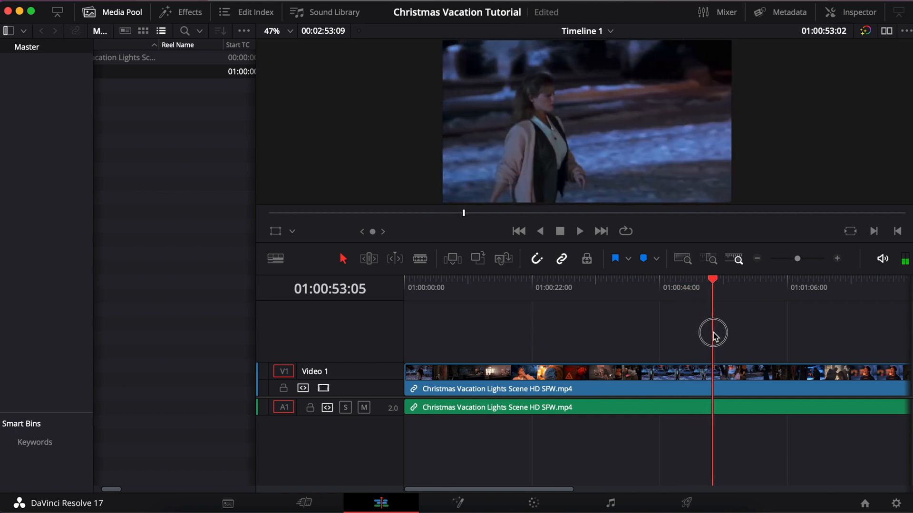
{"action": "left_click_drag", "start_coordinate": [712, 335], "coordinate": [727, 335]}
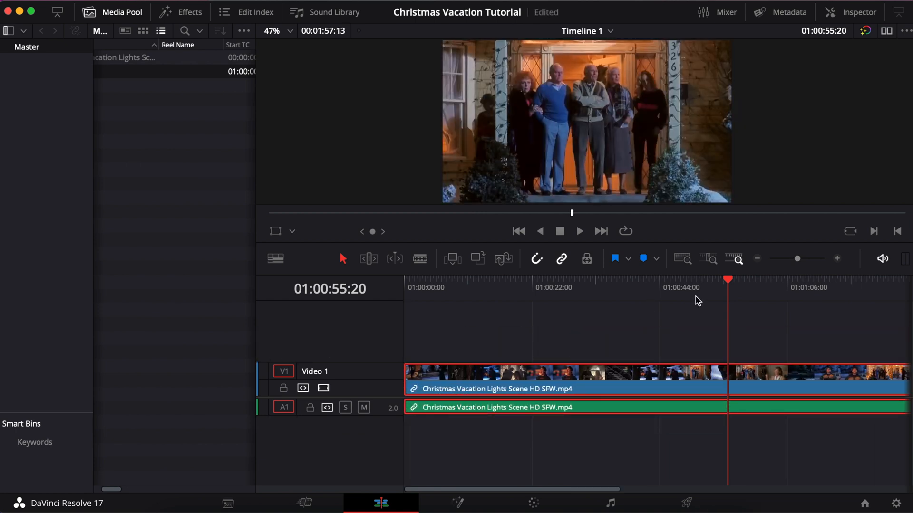
Return the playhead to the start and scrub to about 01:00:10:15 for the blade cut
{"action": "left_click", "coordinate": [406, 287]}
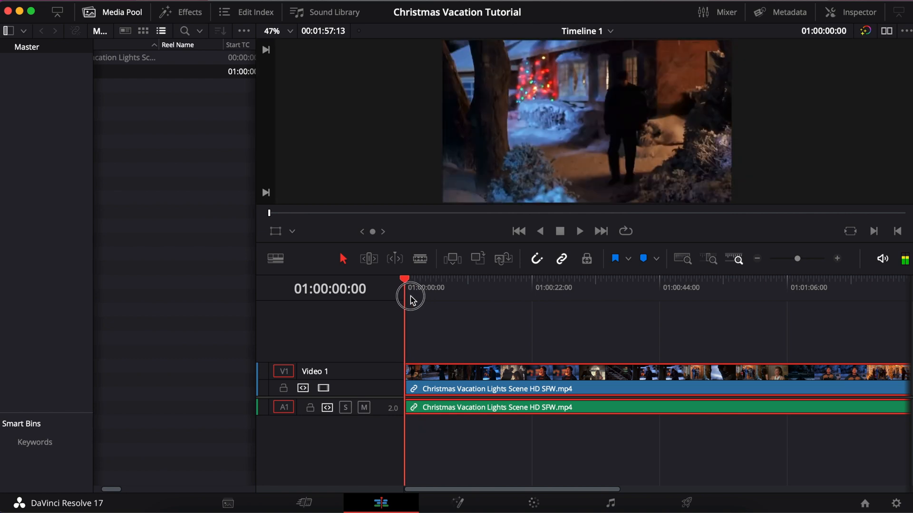
{"action": "left_click_drag", "start_coordinate": [406, 296], "coordinate": [418, 296]}
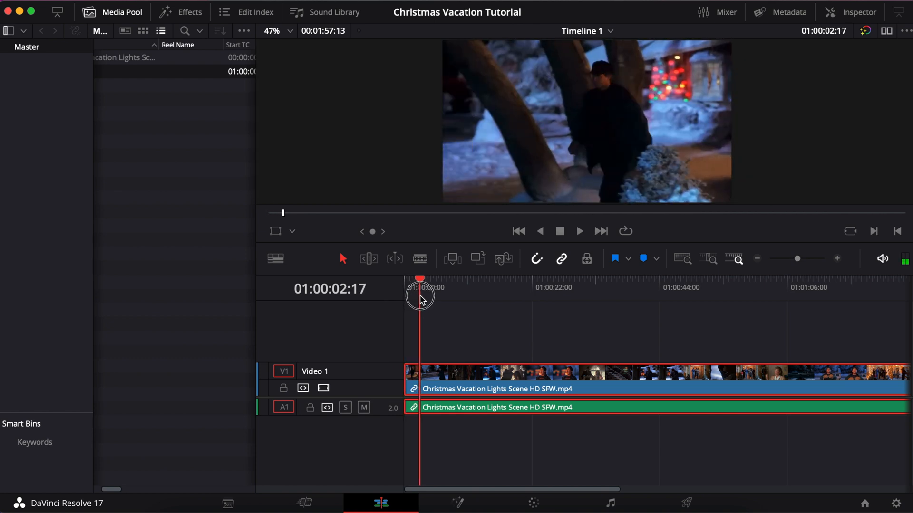
{"action": "left_click_drag", "start_coordinate": [419, 298], "coordinate": [440, 297]}
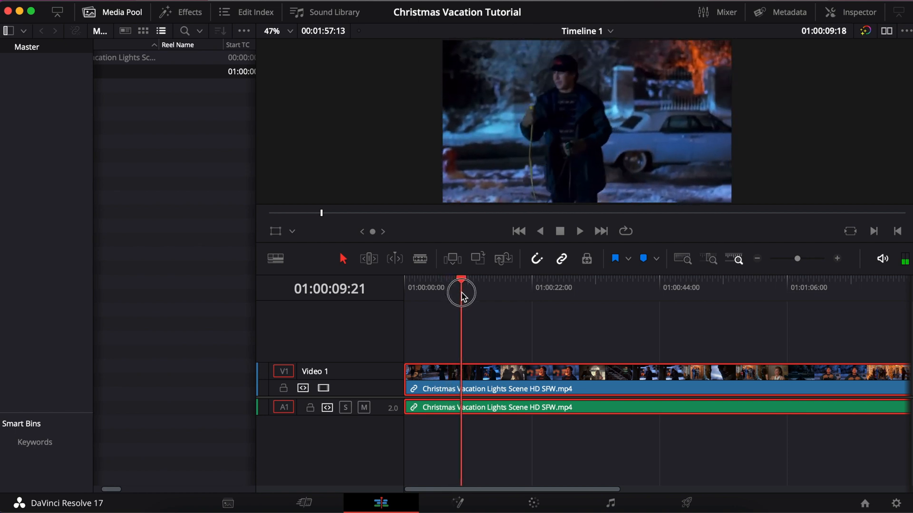
{"action": "left_click_drag", "start_coordinate": [462, 293], "coordinate": [469, 293]}
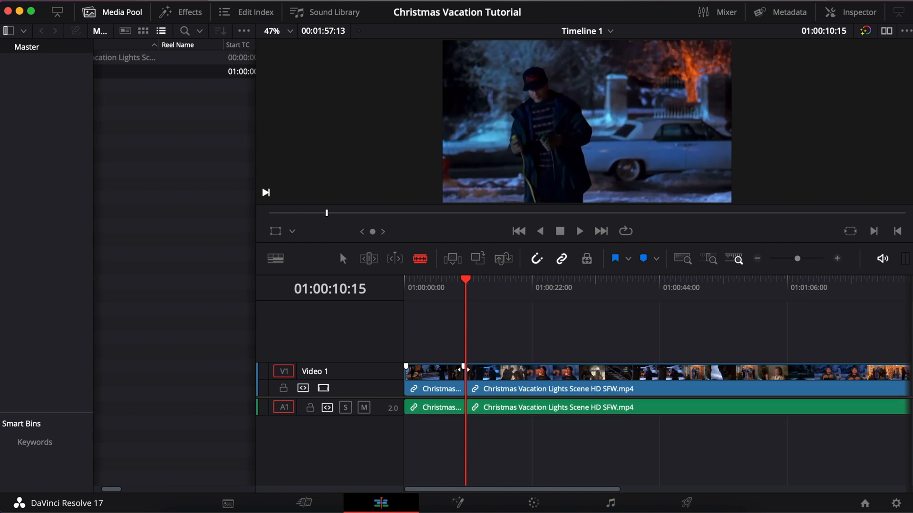
{"action": "left_click", "coordinate": [466, 280]}
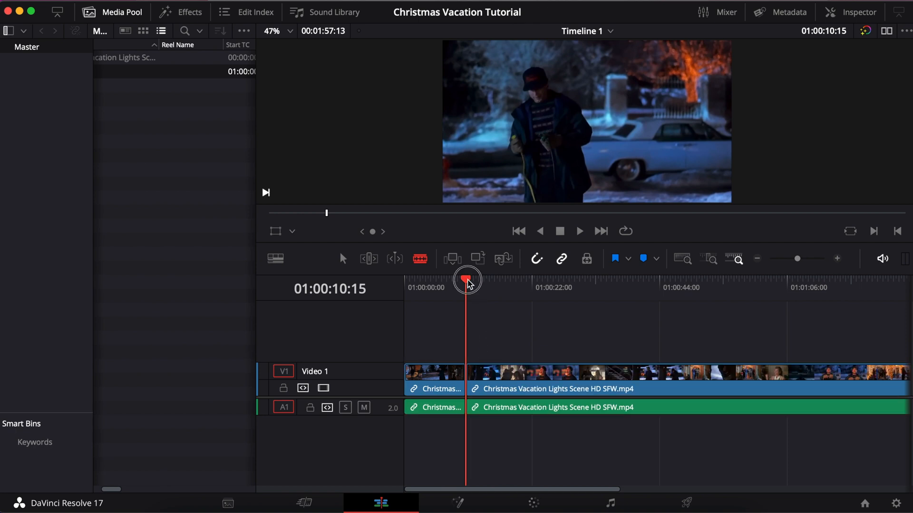
{"action": "left_click_drag", "start_coordinate": [465, 279], "coordinate": [507, 282]}
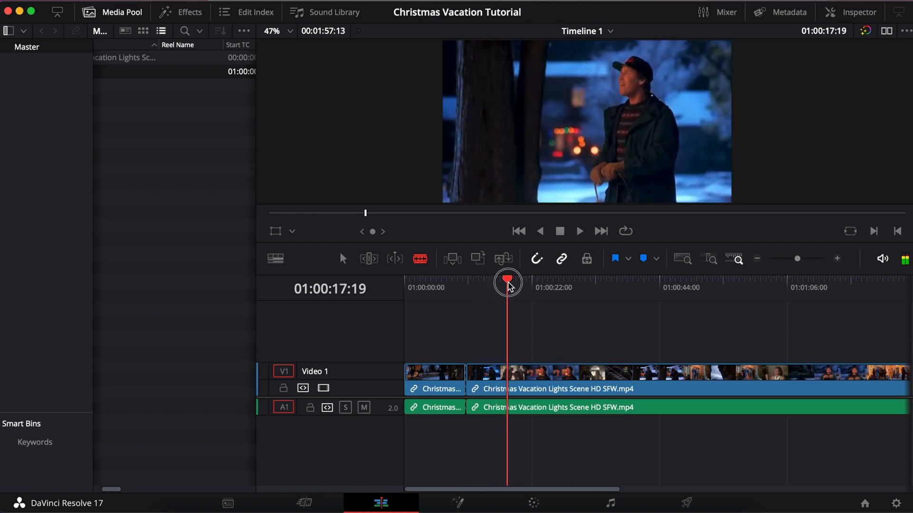
{"action": "left_click_drag", "start_coordinate": [508, 283], "coordinate": [549, 283]}
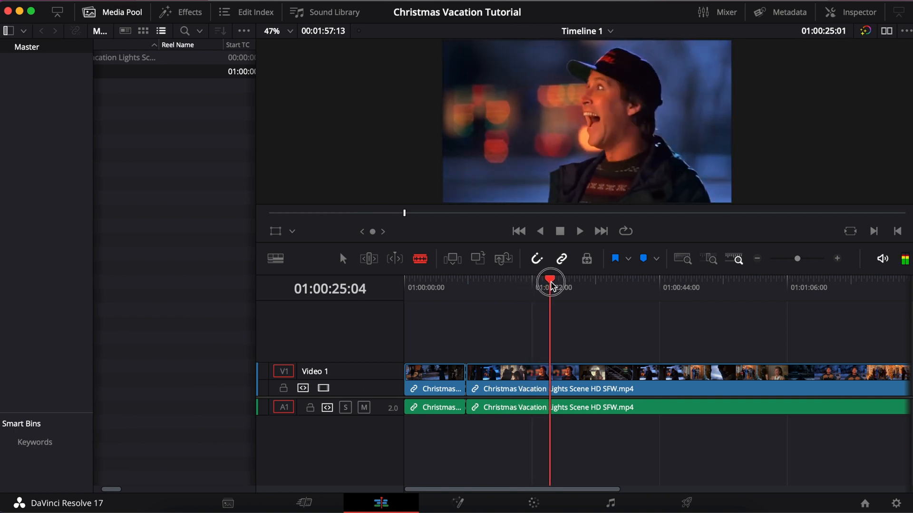
{"action": "left_click_drag", "start_coordinate": [550, 284], "coordinate": [611, 285]}
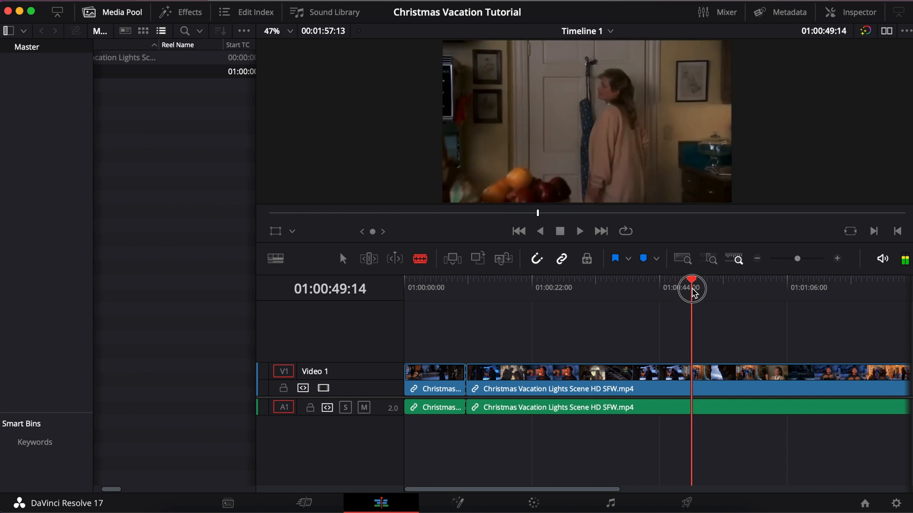
{"action": "left_click_drag", "start_coordinate": [691, 288], "coordinate": [748, 288]}
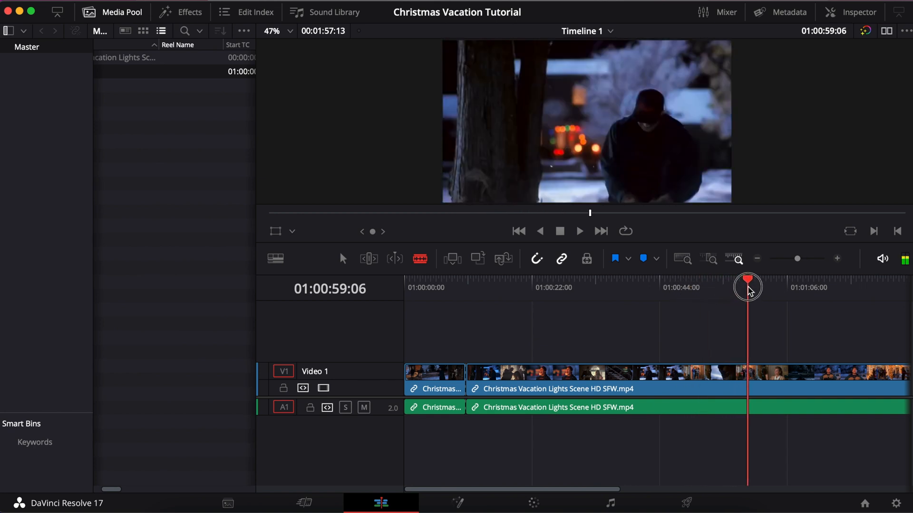
{"action": "left_click_drag", "start_coordinate": [748, 287], "coordinate": [769, 287]}
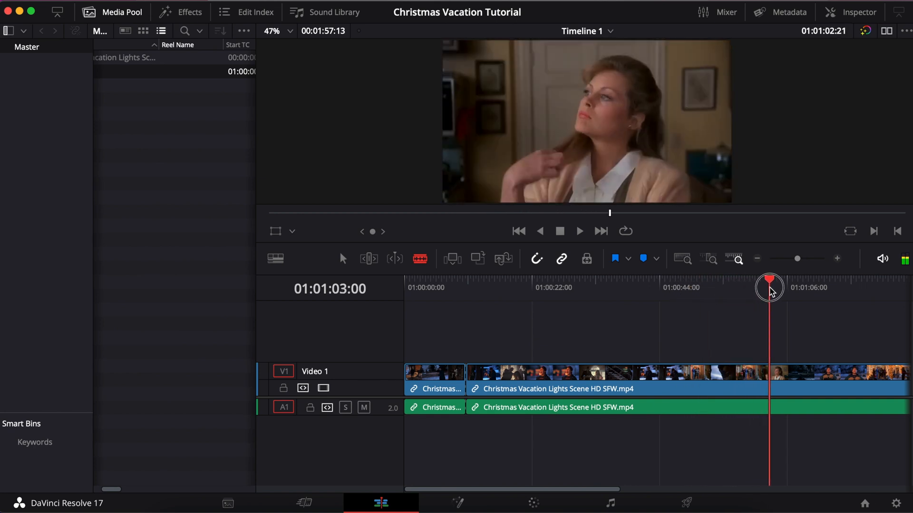
{"action": "left_click_drag", "start_coordinate": [769, 285], "coordinate": [716, 286]}
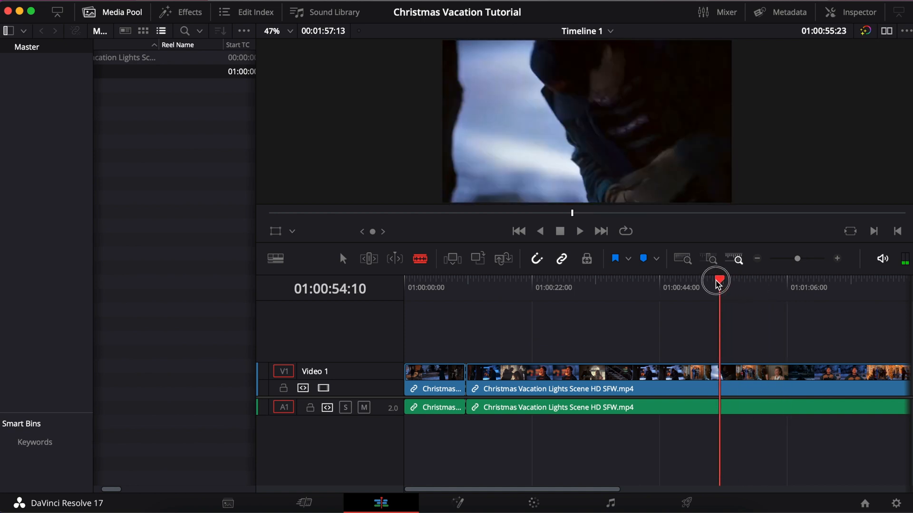
{"action": "left_click_drag", "start_coordinate": [716, 280], "coordinate": [750, 279]}
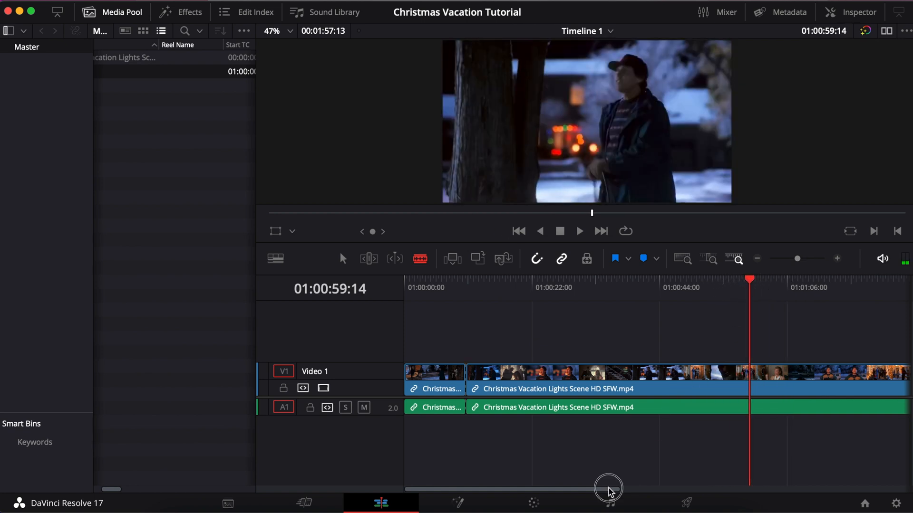
{"action": "left_click_drag", "start_coordinate": [609, 488], "coordinate": [639, 488]}
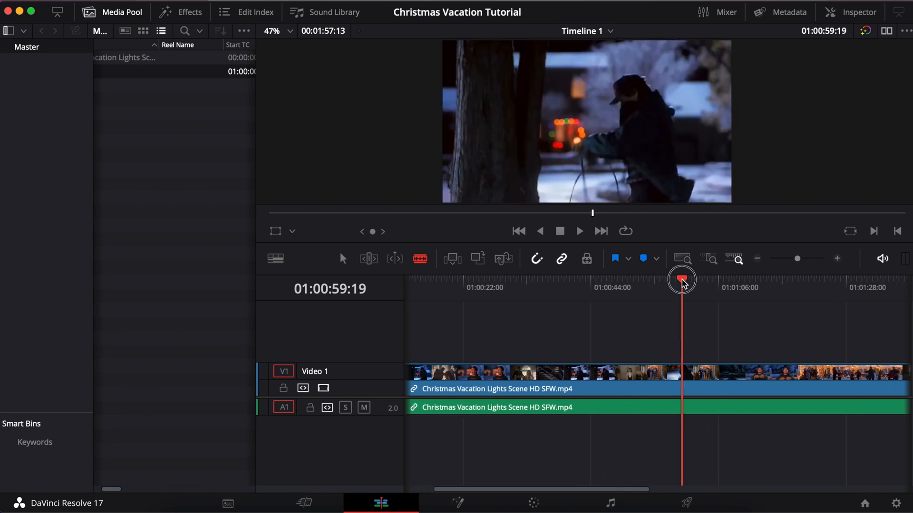
{"action": "left_click_drag", "start_coordinate": [681, 280], "coordinate": [716, 285]}
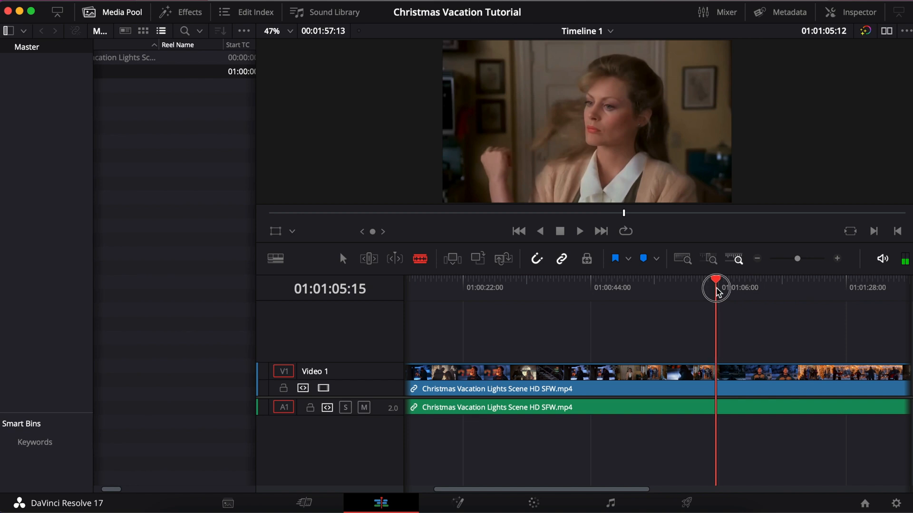
{"action": "left_click_drag", "start_coordinate": [716, 288], "coordinate": [743, 298]}
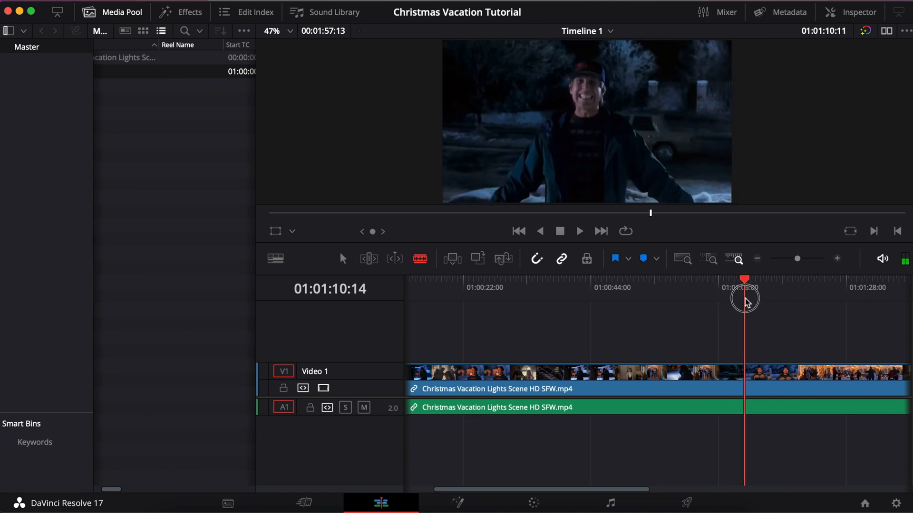
{"action": "left_click_drag", "start_coordinate": [745, 297], "coordinate": [735, 297]}
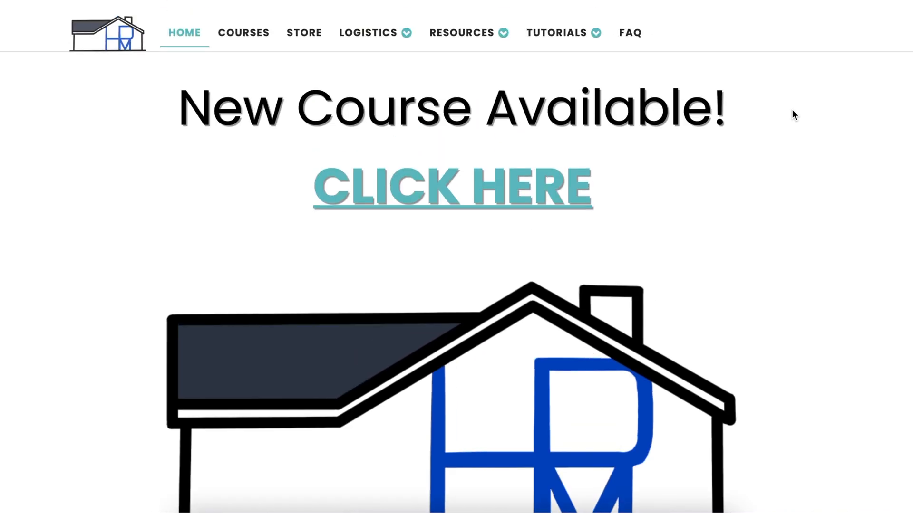
Go to the Inspiration page from the RESOURCES menu
{"action": "left_click", "coordinate": [367, 32]}
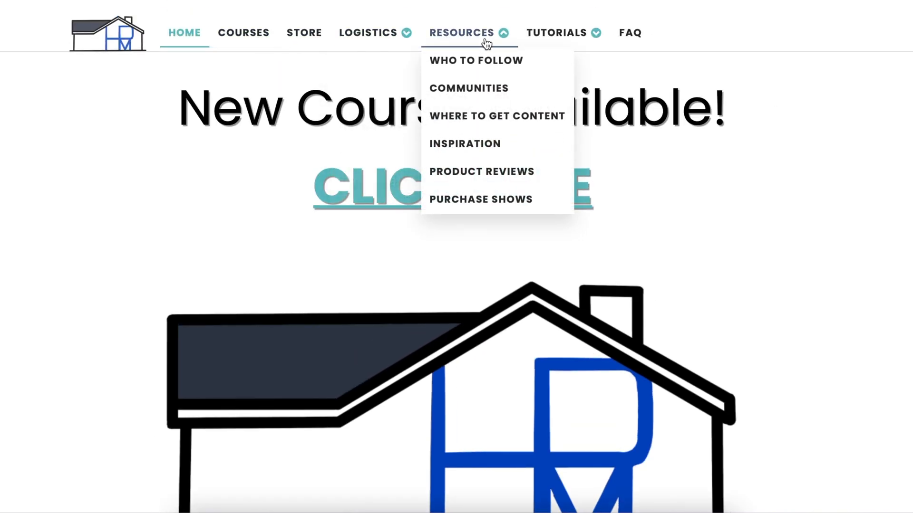
{"action": "mouse_move", "coordinate": [460, 55]}
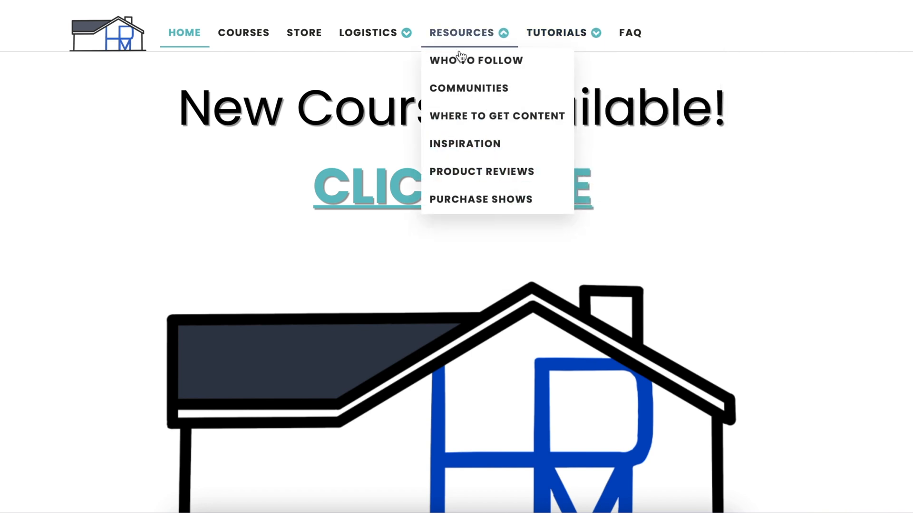
{"action": "mouse_move", "coordinate": [465, 144]}
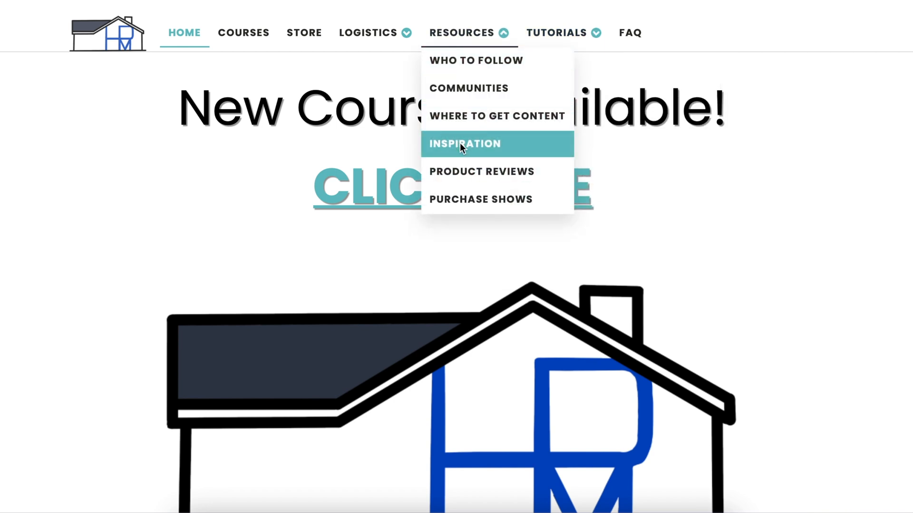
{"action": "left_click", "coordinate": [465, 144]}
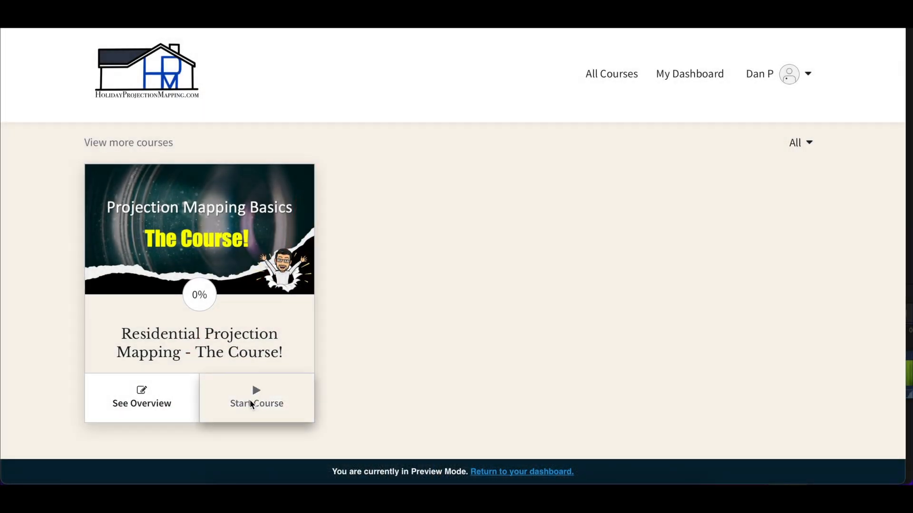
Start the Residential Projection Mapping course and reach the Mapping your House (Keynote) lesson via Mask PNG Files
{"action": "left_click", "coordinate": [256, 403]}
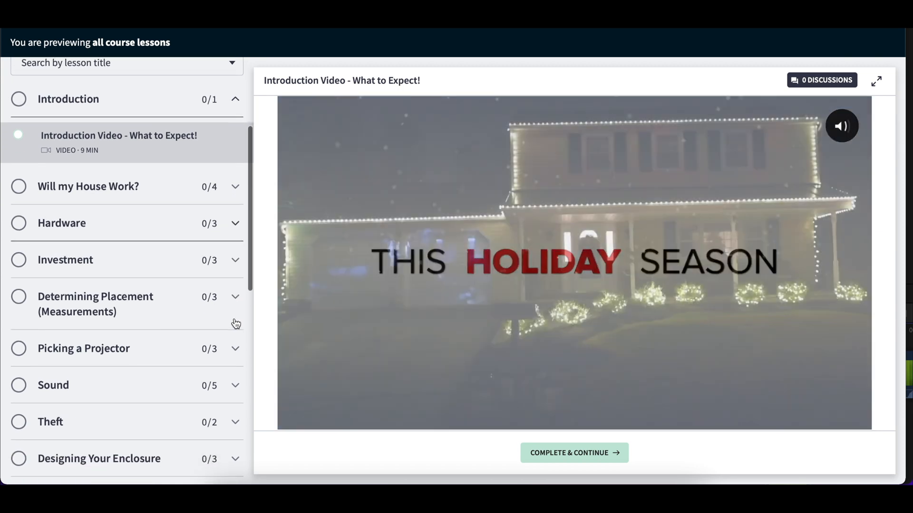
{"action": "scroll", "scroll_direction": "down", "scroll_amount": 3}
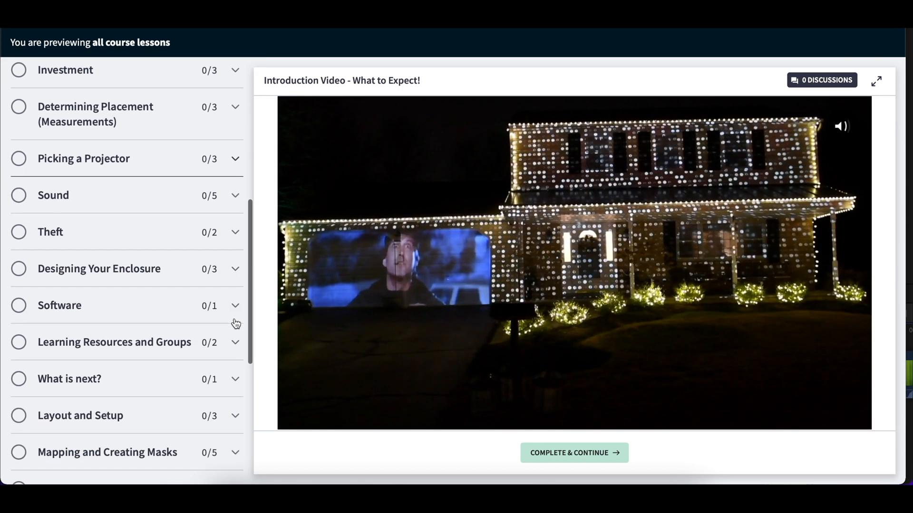
{"action": "scroll", "scroll_direction": "down", "scroll_amount": 3}
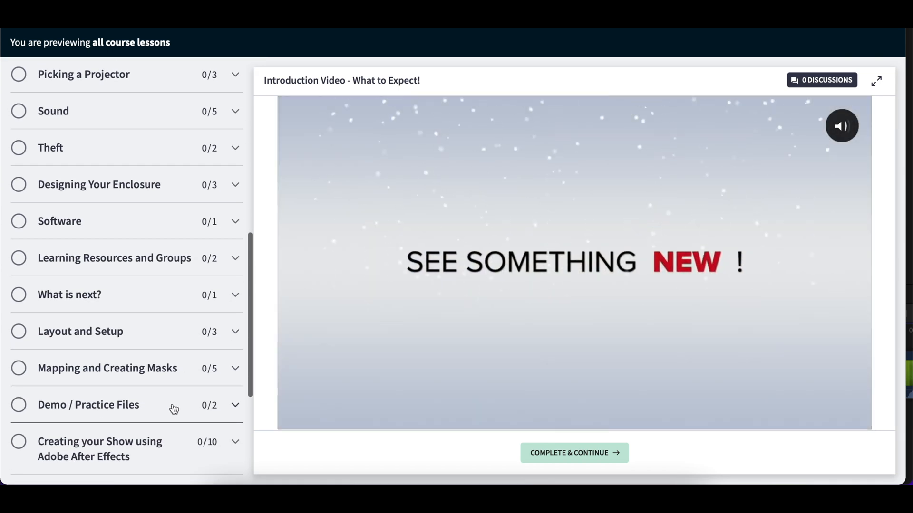
{"action": "left_click", "coordinate": [88, 405]}
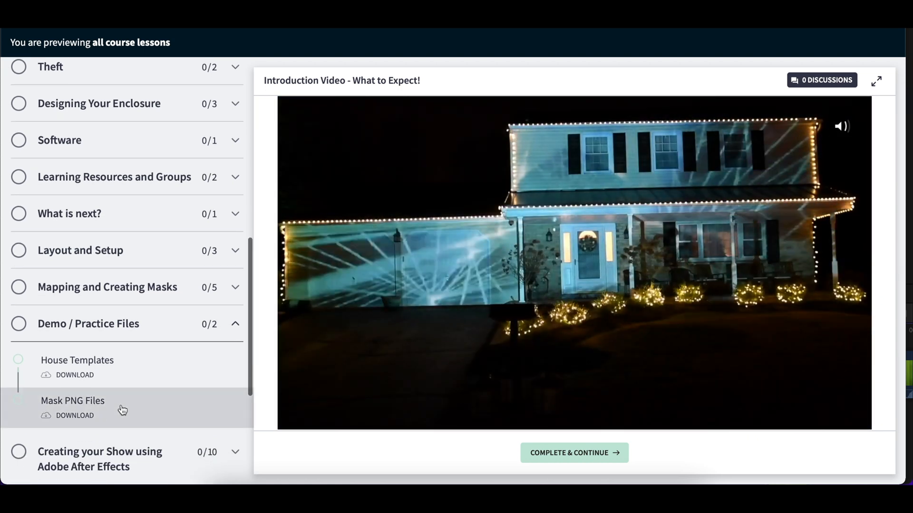
{"action": "left_click", "coordinate": [72, 400]}
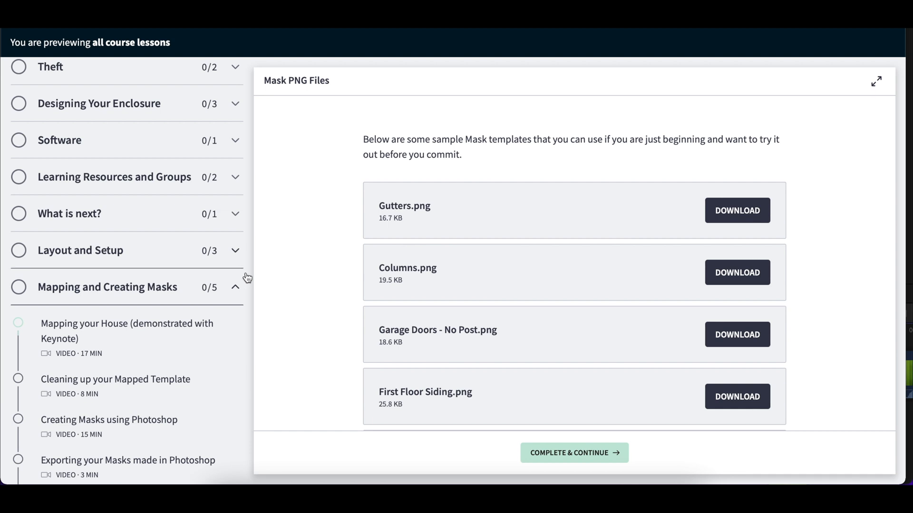
{"action": "left_click", "coordinate": [129, 331]}
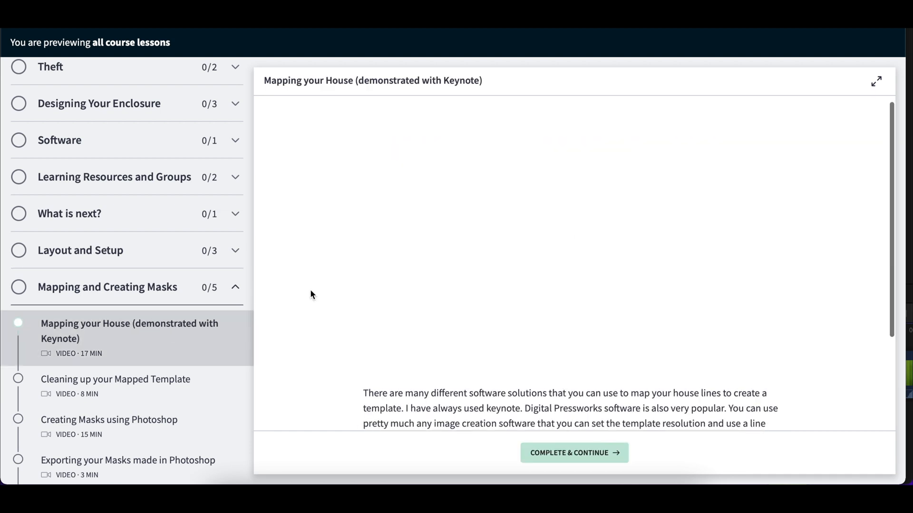